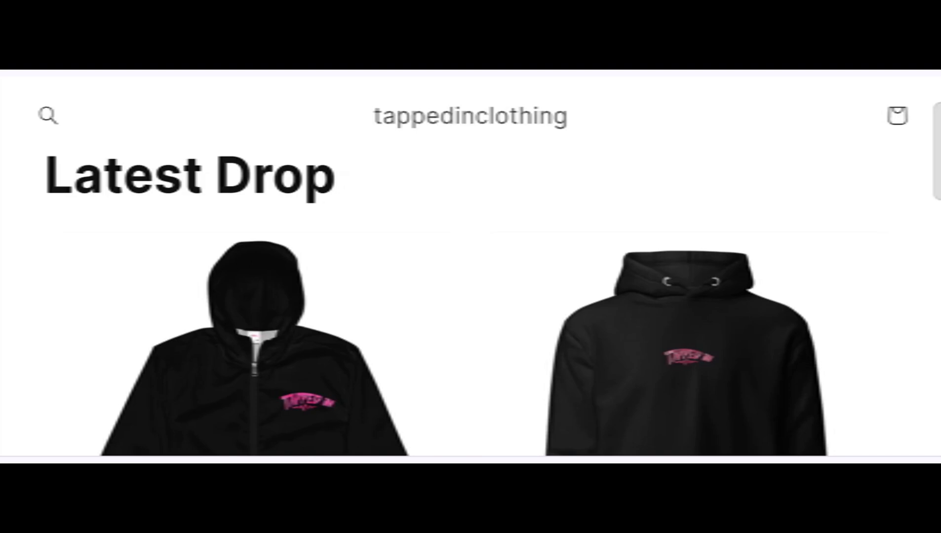
Scroll the Latest Drop collection to show the Men's windbreaker (£45.00) and Adrift Hoodie (£35.00)
scroll(up, 3)
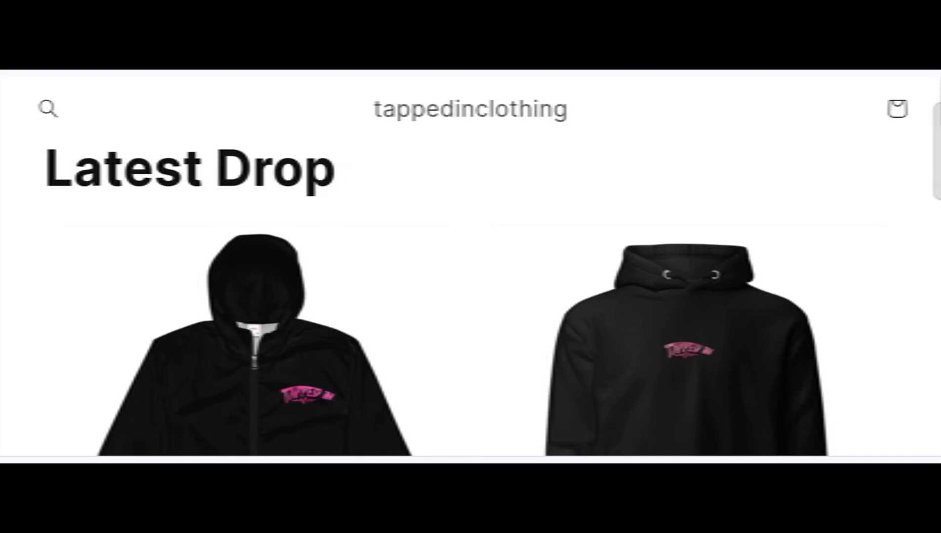
scroll(down, 3)
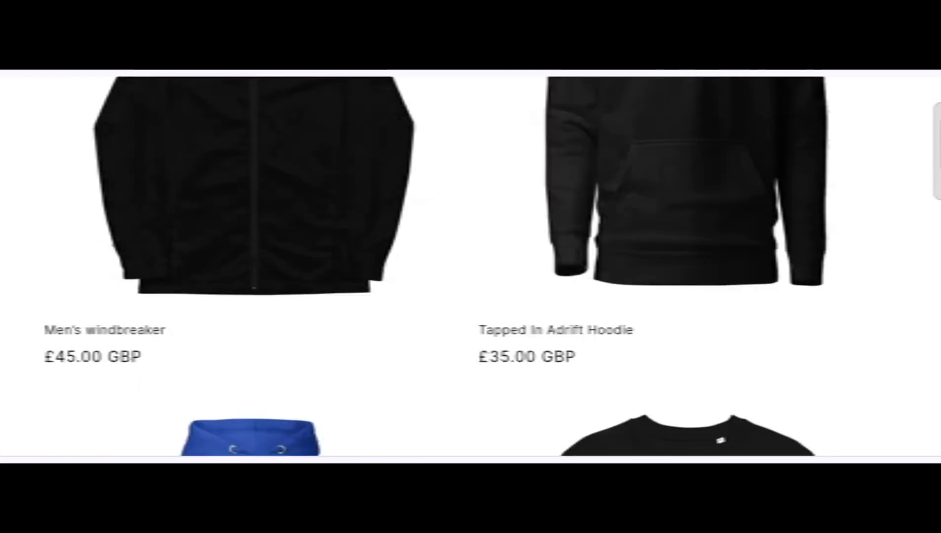
scroll(up, 3)
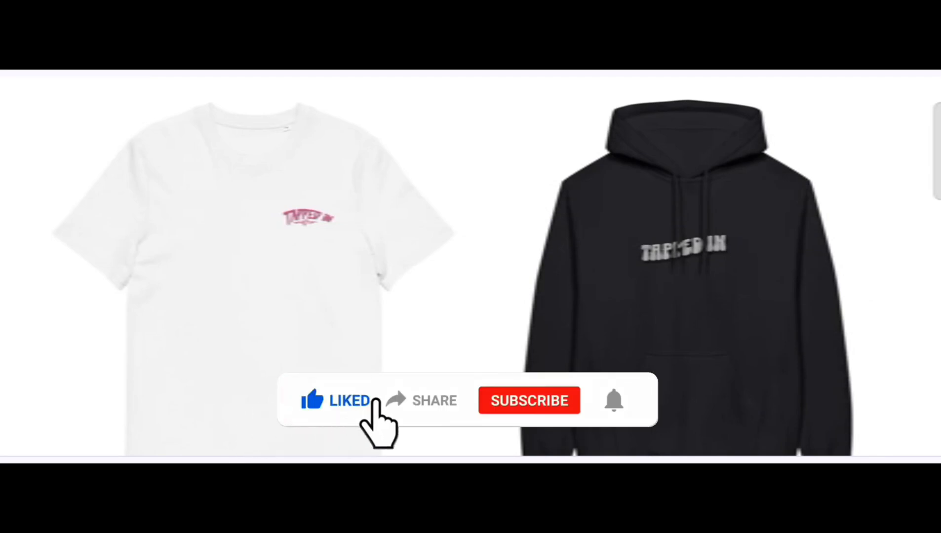
Scroll past the Adrift Tee (£30.00), V1 Hoodie and summer tees banner to the payment-icon footer
click(528, 400)
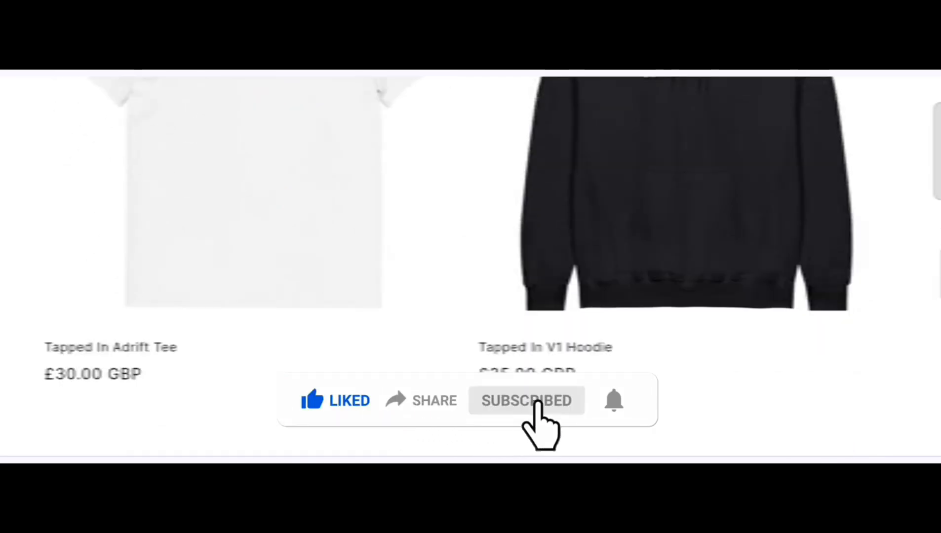
scroll(up, 3)
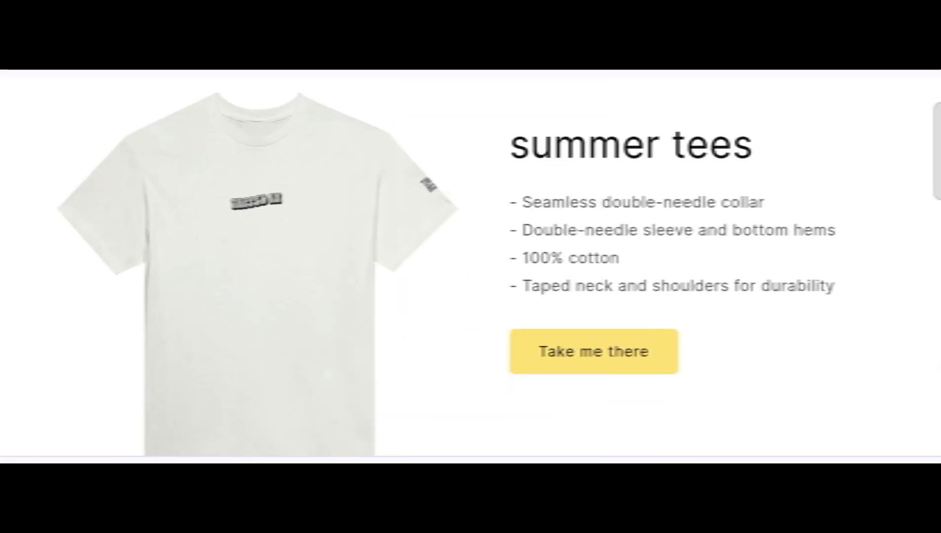
scroll(down, 3)
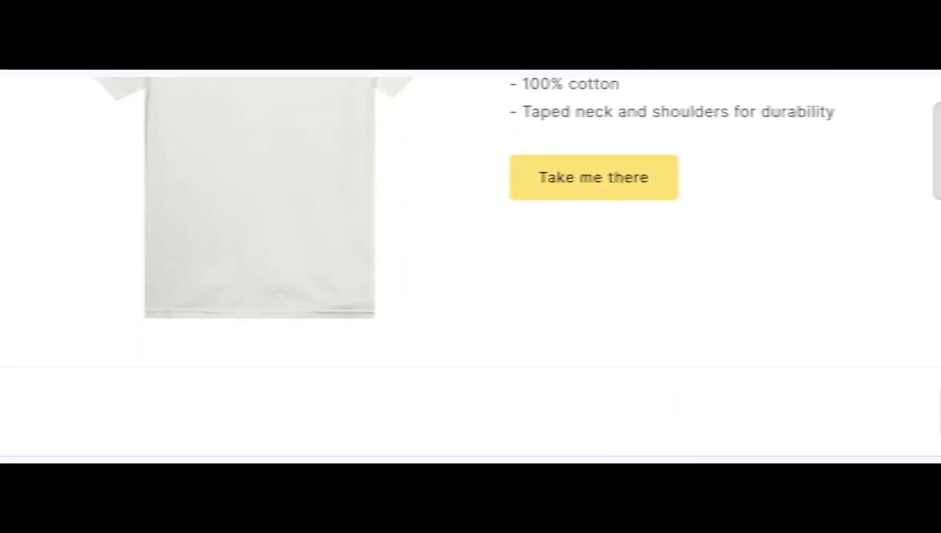
scroll(down, 3)
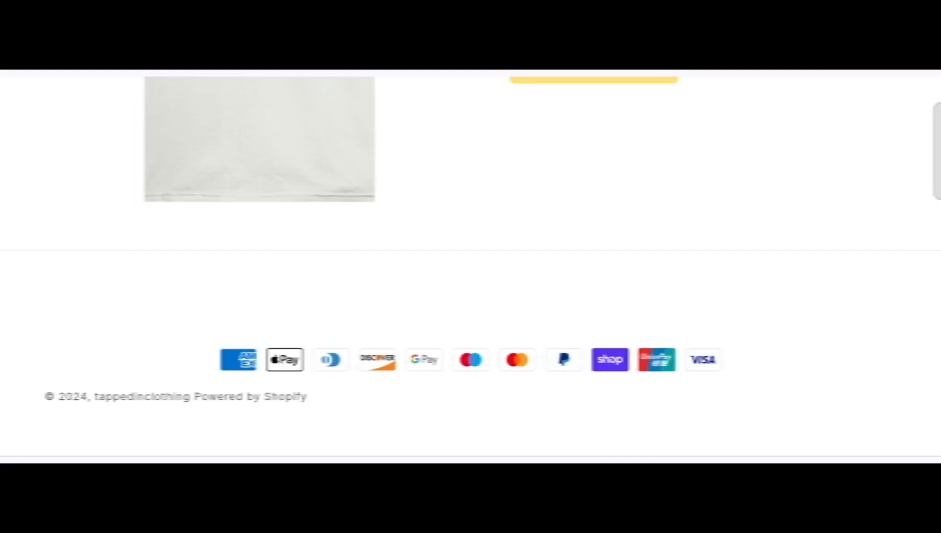